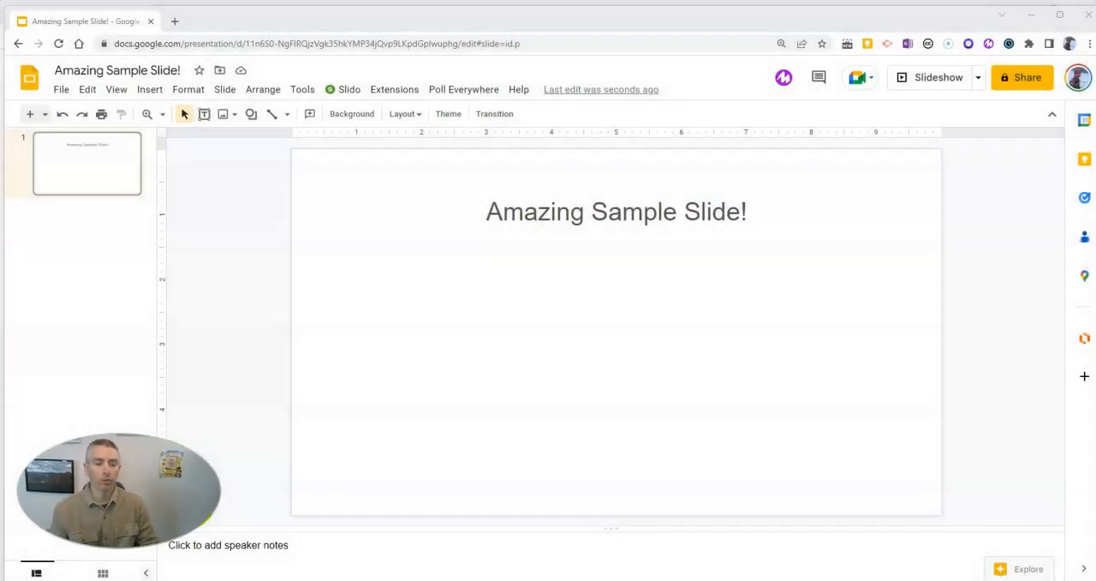
{"action": "mouse_move", "coordinate": [264, 478]}
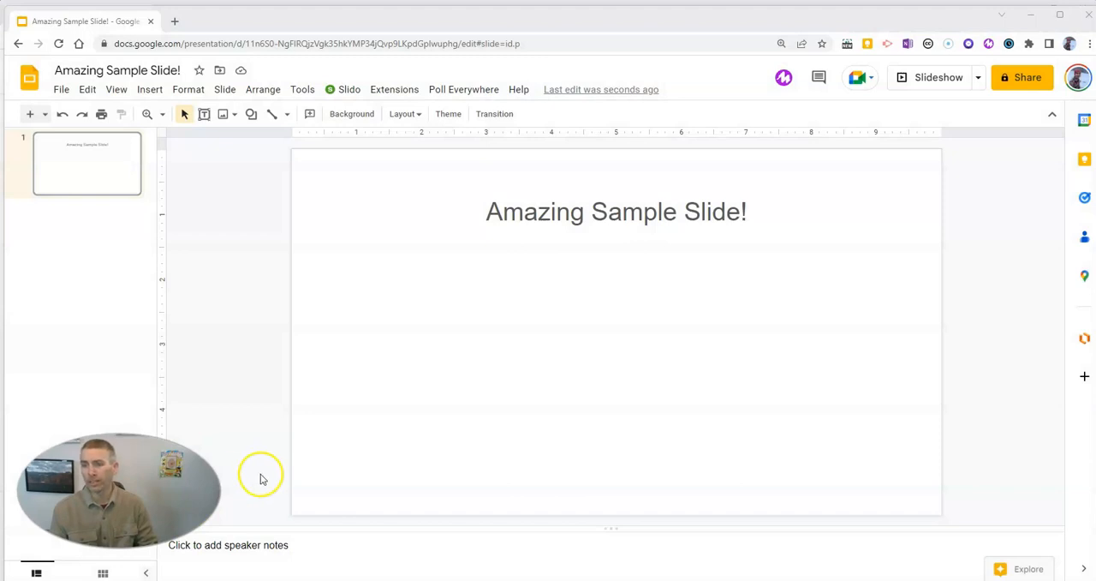
{"action": "mouse_move", "coordinate": [599, 381]}
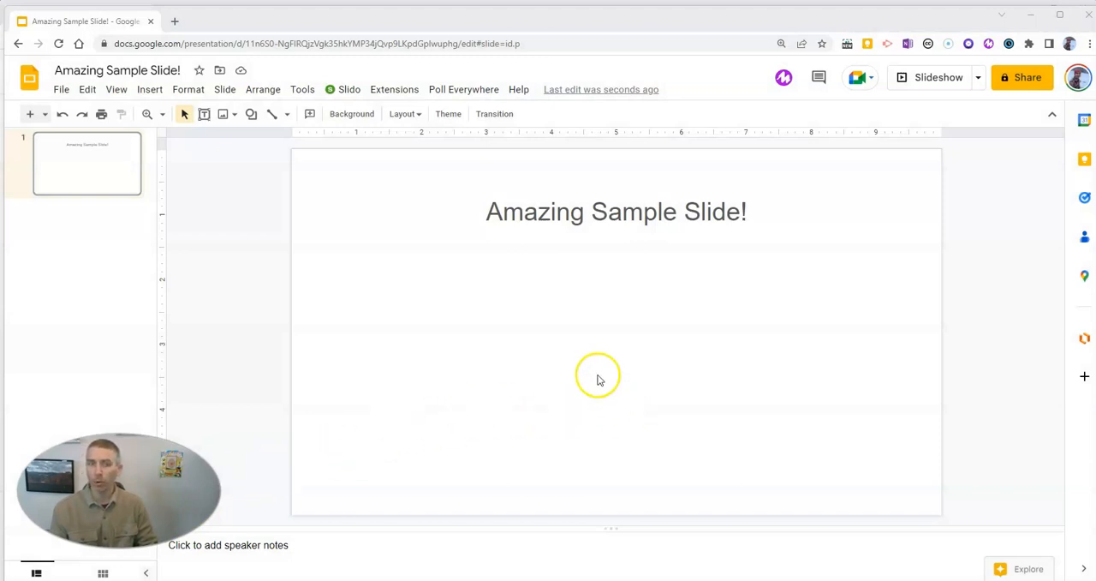
{"action": "mouse_move", "coordinate": [911, 459]}
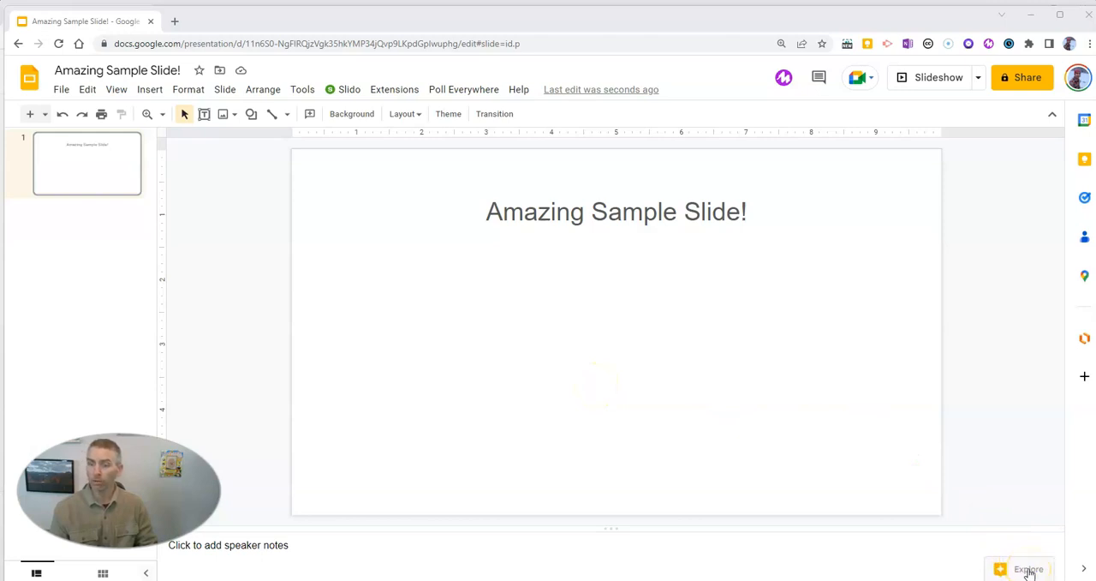
{"action": "mouse_move", "coordinate": [742, 346]}
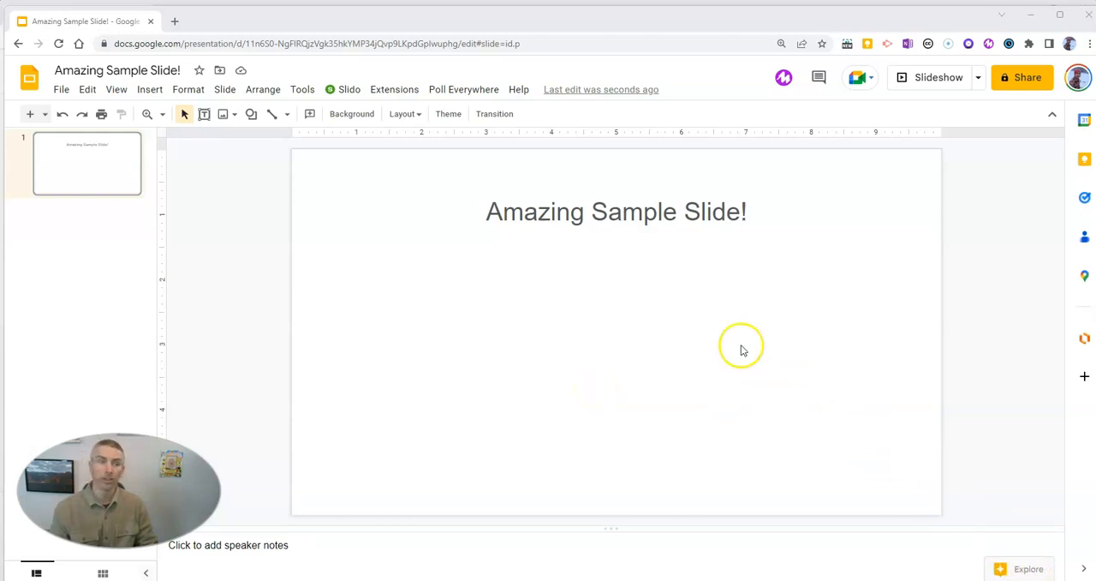
{"action": "mouse_move", "coordinate": [181, 113]}
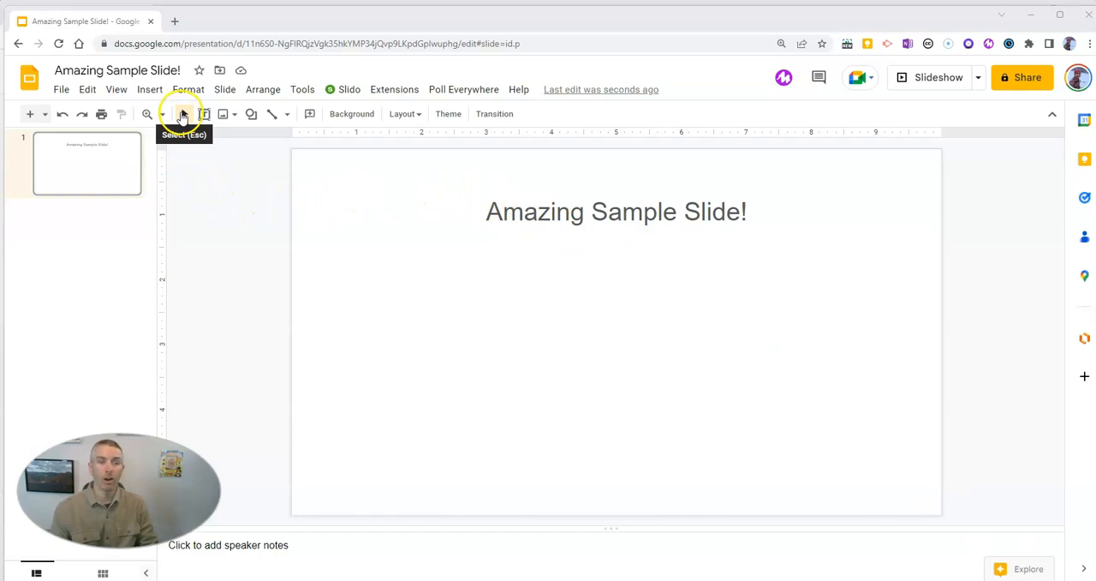
- Search the web for "cat" images from the Insert Image panel beside the slide
{"action": "left_click", "coordinate": [149, 89]}
{"action": "type", "text": "cat"}
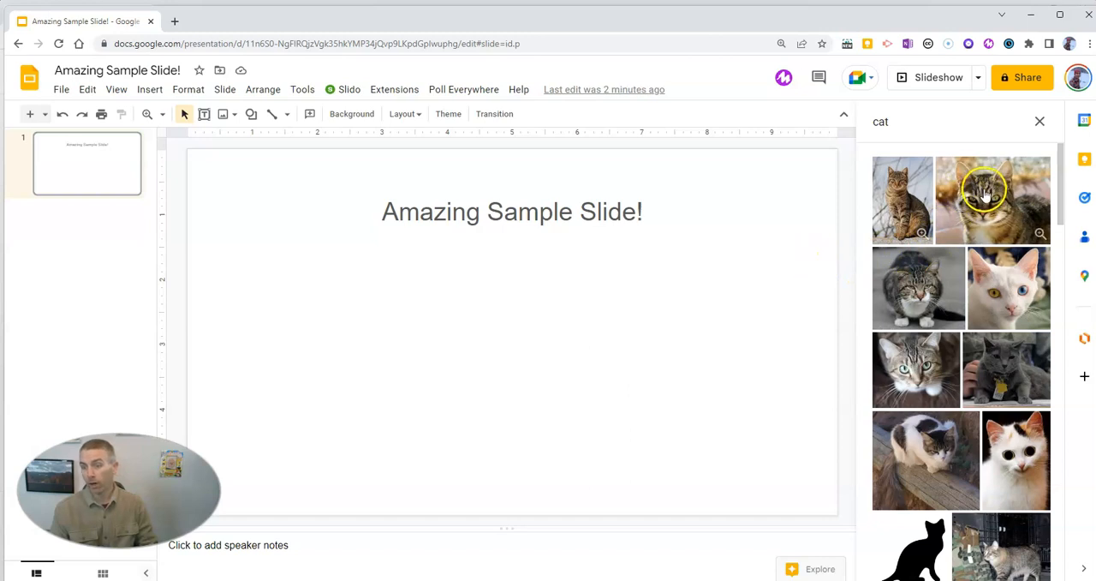
{"action": "mouse_move", "coordinate": [1031, 231]}
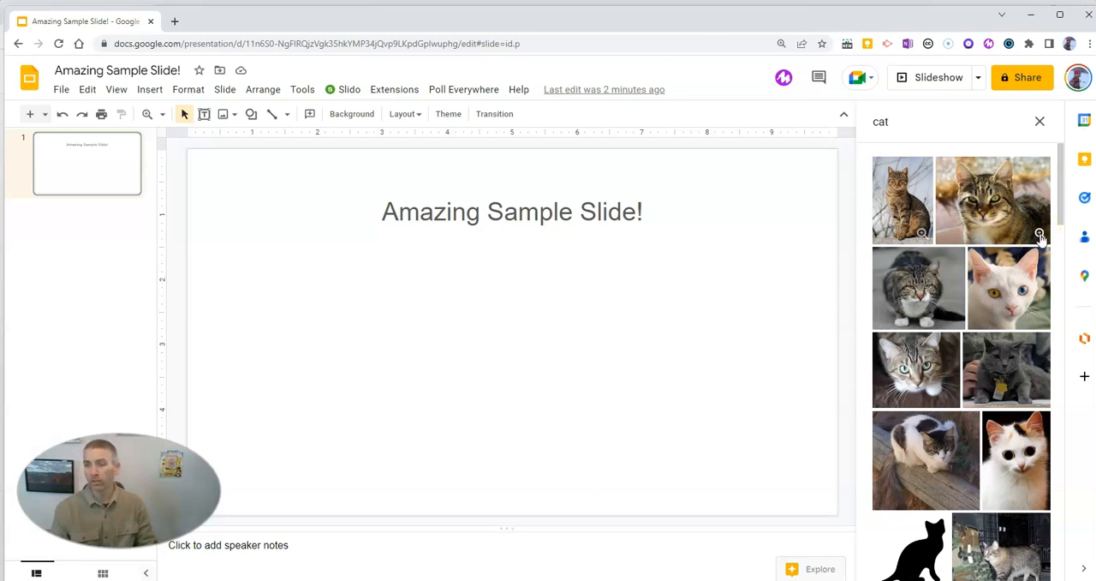
- Preview the tabby cat result and open its File:A-Cat.jpg Wikimedia Commons page in a new tab
{"action": "left_click", "coordinate": [993, 199]}
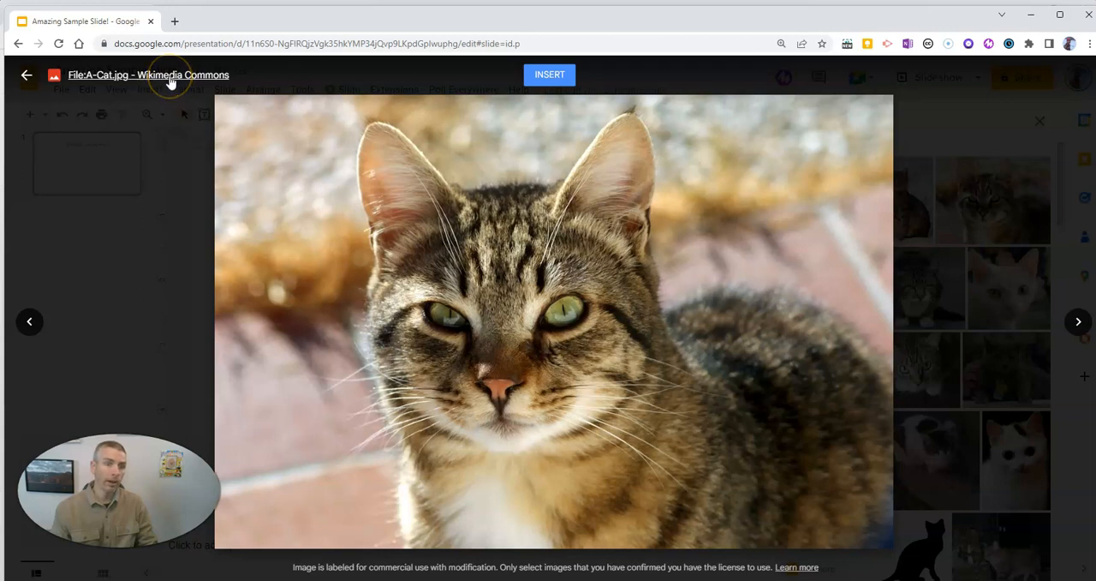
{"action": "right_click", "coordinate": [137, 78]}
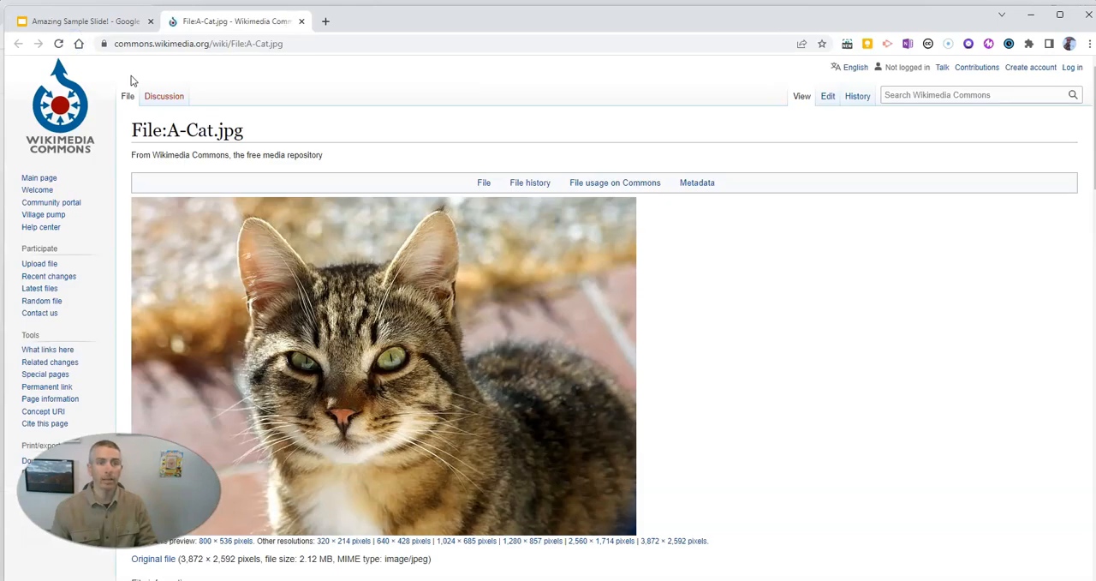
- Review the photo's author and CC Attribution-ShareAlike 3.0 licence on Commons, then return to Slides
{"action": "left_click", "coordinate": [83, 21]}
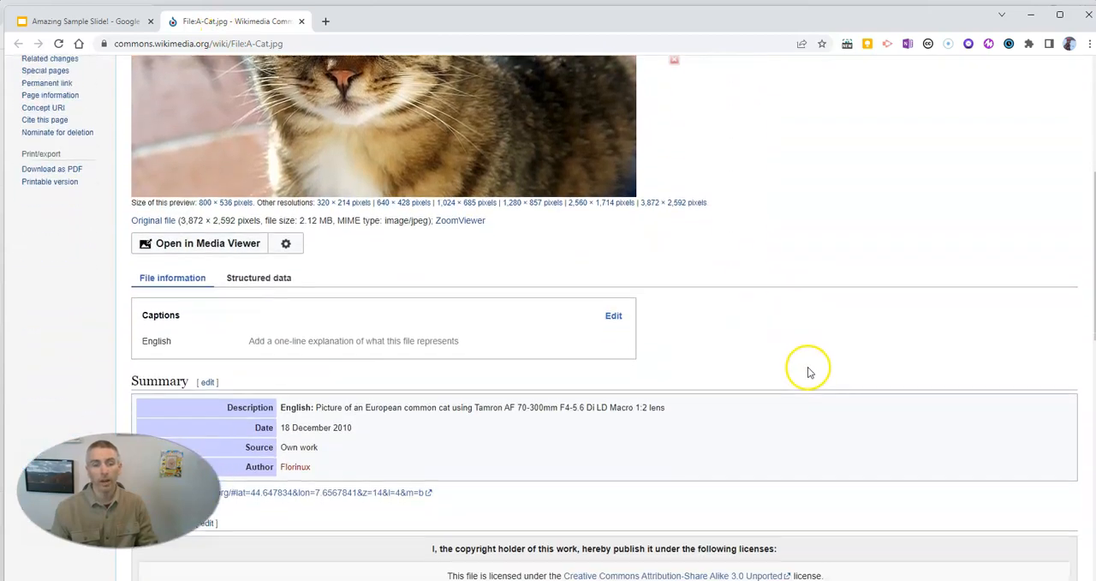
{"action": "scroll", "scroll_direction": "down", "scroll_amount": 3}
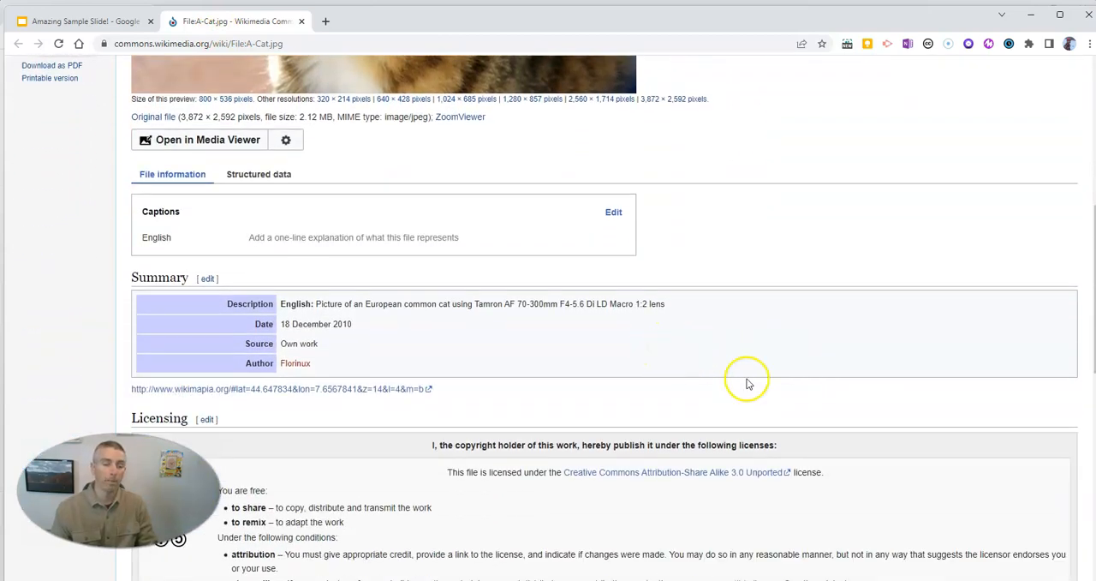
{"action": "scroll", "scroll_direction": "down", "scroll_amount": 3}
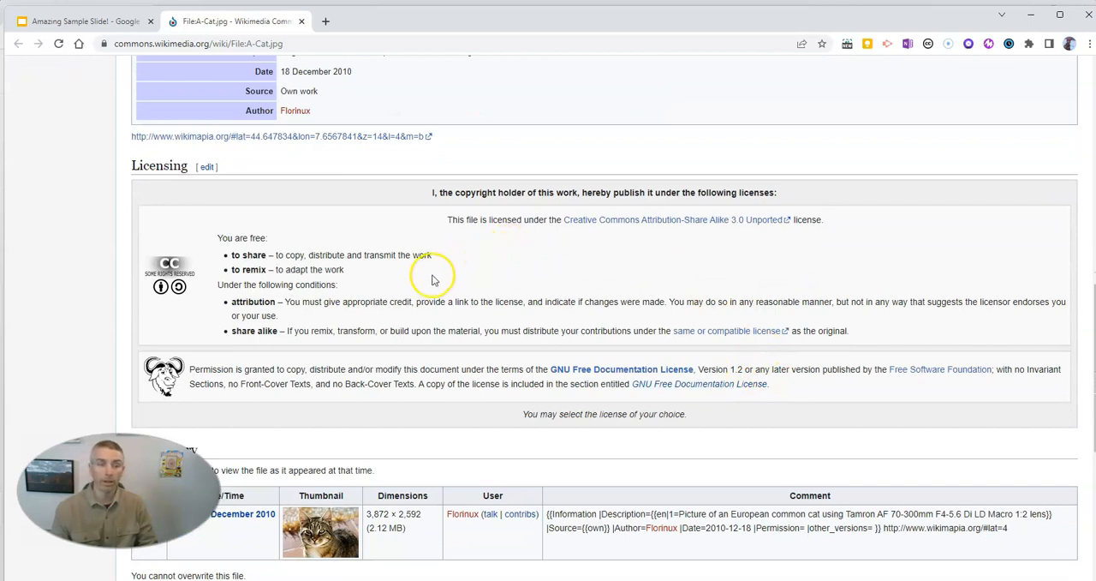
{"action": "mouse_move", "coordinate": [233, 307]}
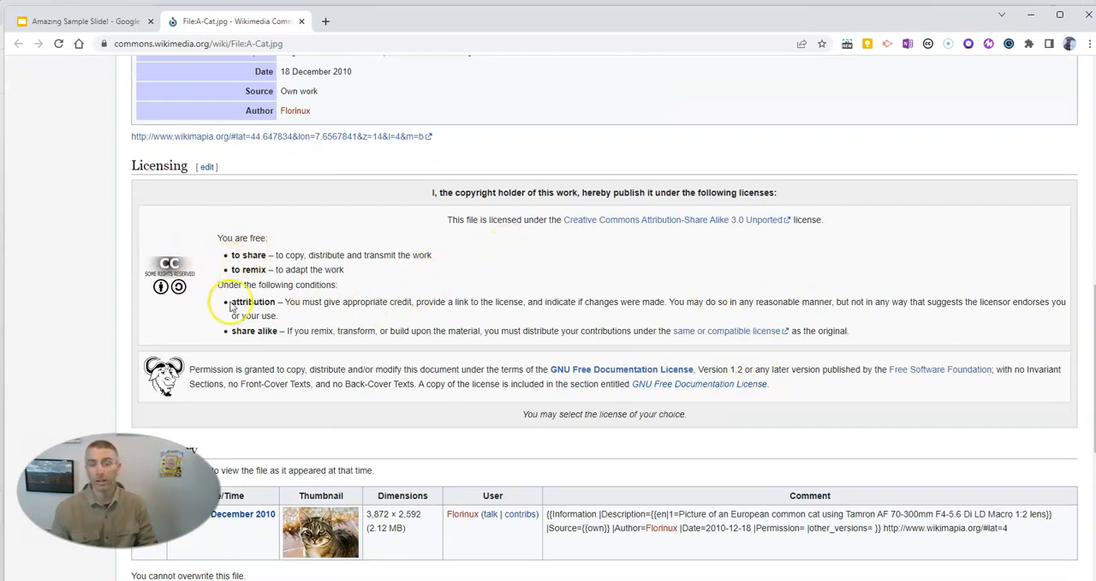
{"action": "mouse_move", "coordinate": [329, 346]}
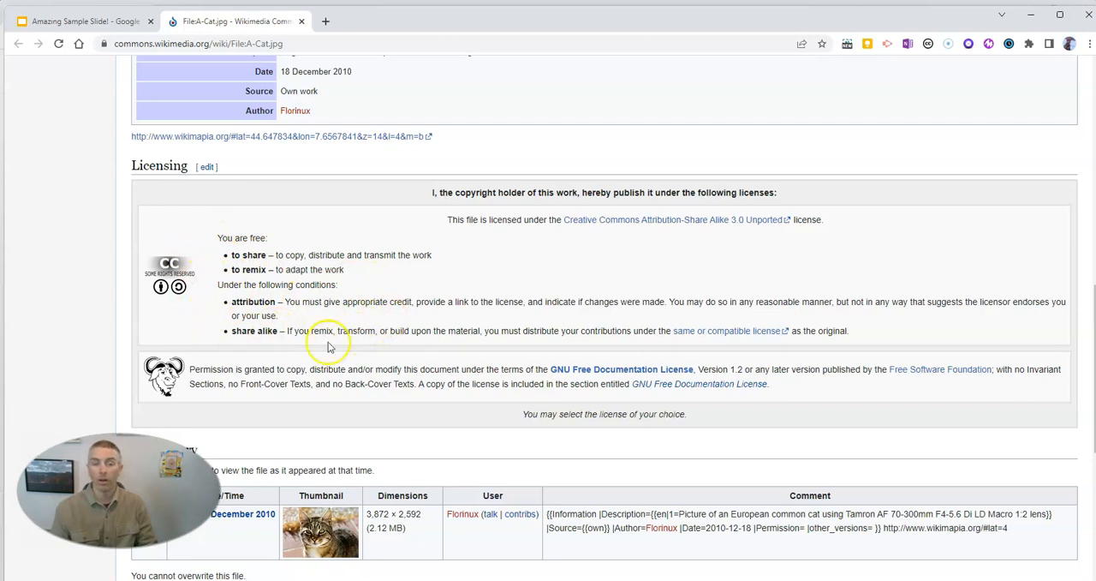
{"action": "mouse_move", "coordinate": [414, 294]}
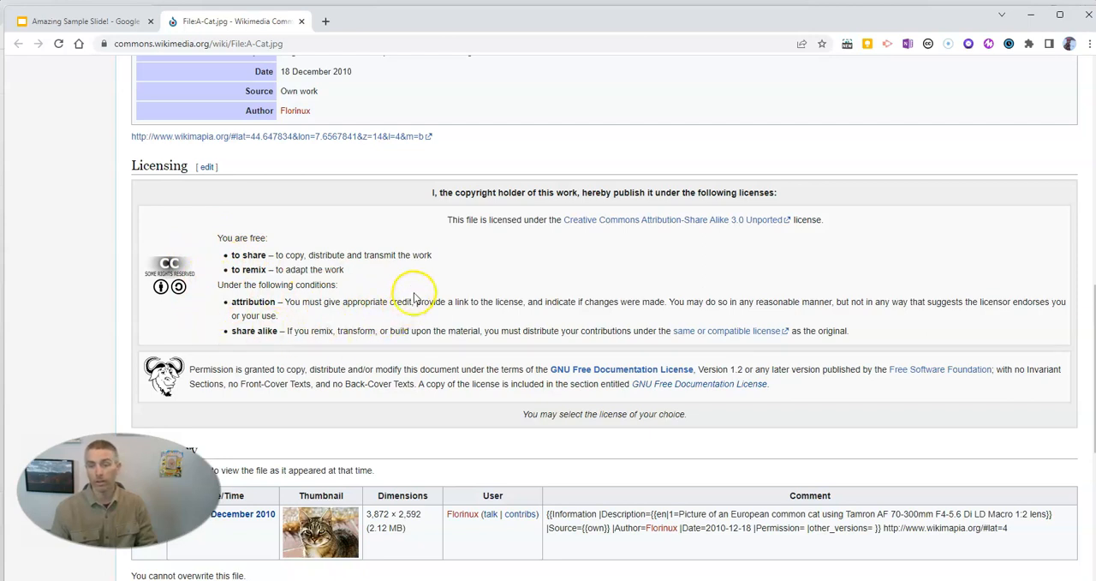
{"action": "scroll", "scroll_direction": "down", "scroll_amount": 3}
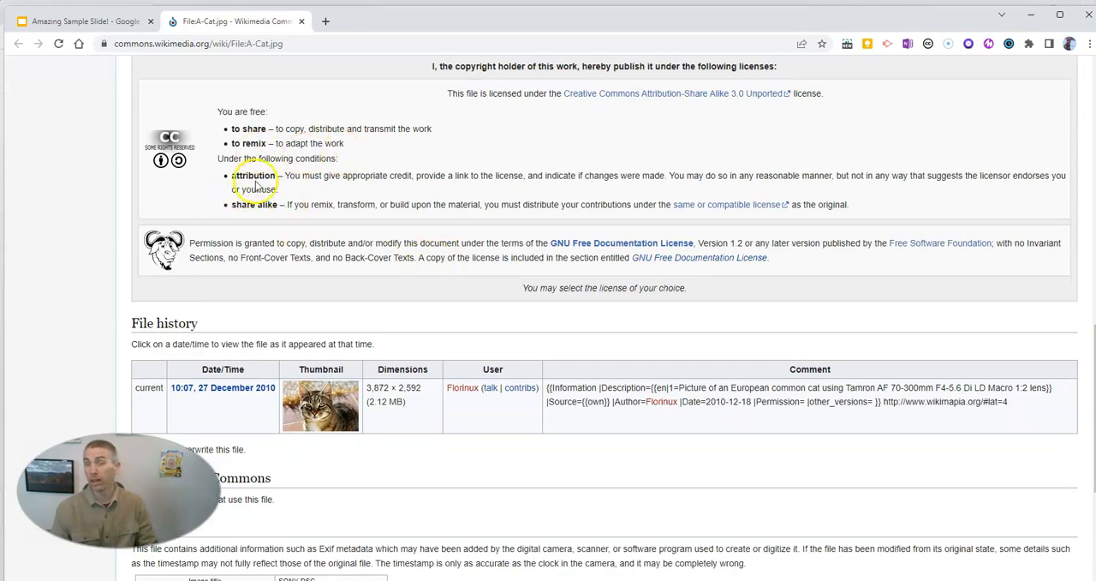
{"action": "left_click", "coordinate": [86, 21]}
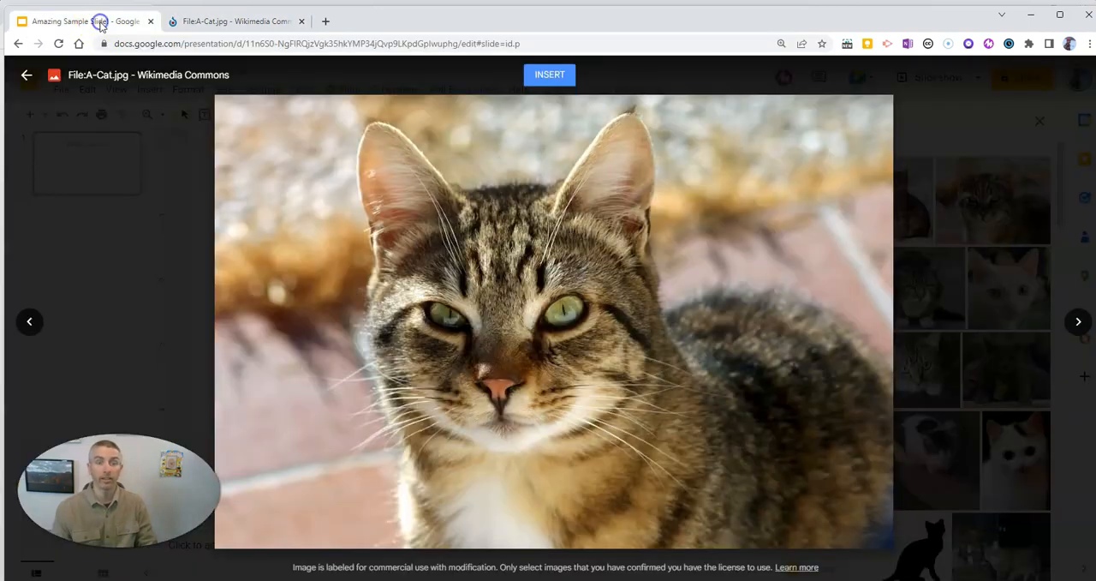
- Leave the tabby cat preview and preview the white odd-eyed cat photo from the results
{"action": "left_click", "coordinate": [28, 75]}
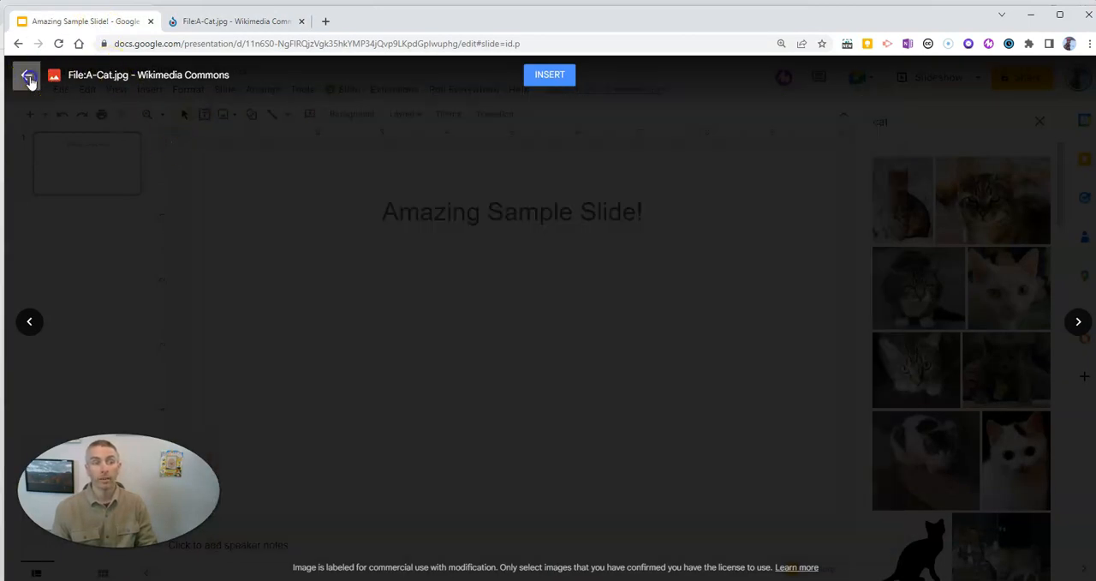
{"action": "left_click", "coordinate": [27, 76]}
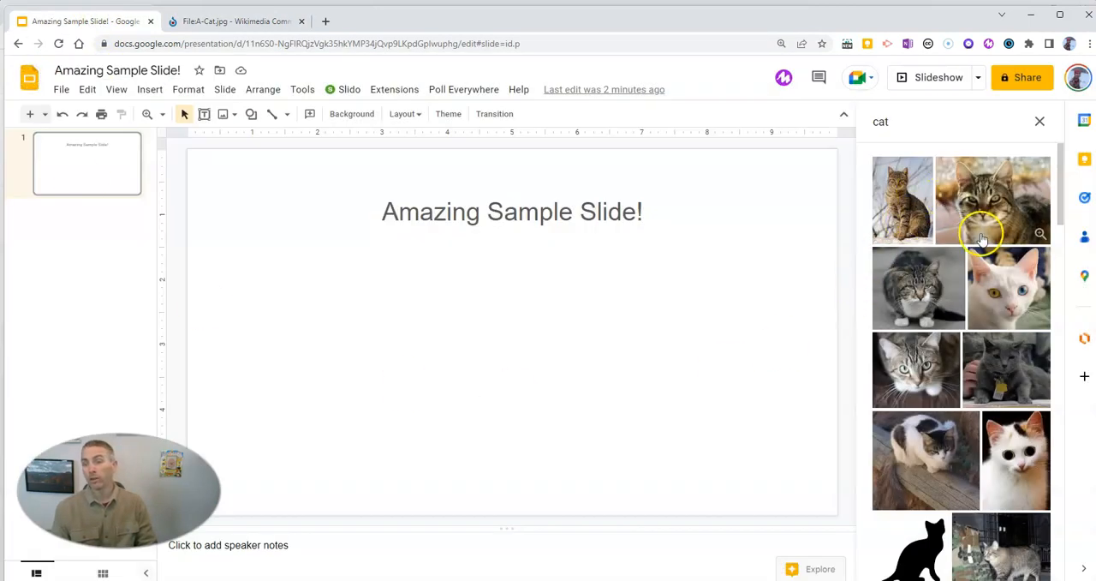
{"action": "mouse_move", "coordinate": [1041, 318]}
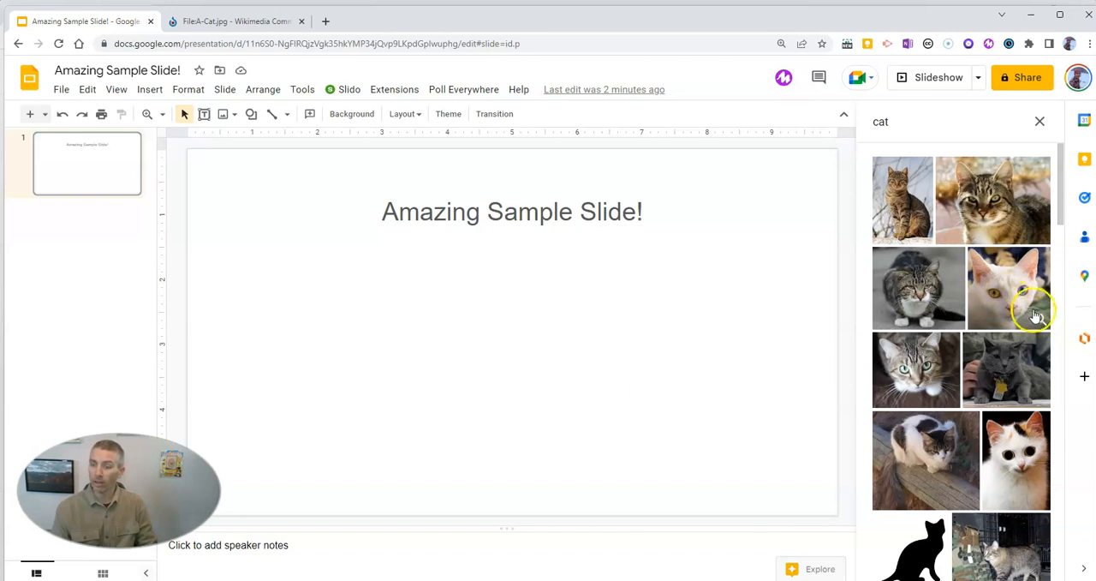
{"action": "mouse_move", "coordinate": [1038, 322]}
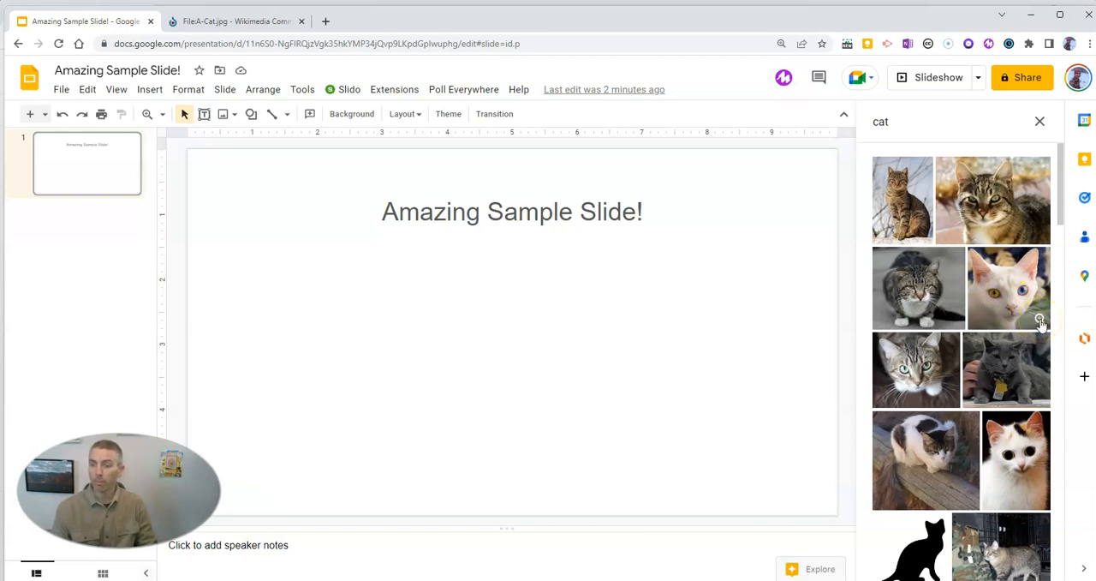
{"action": "left_click", "coordinate": [1006, 288]}
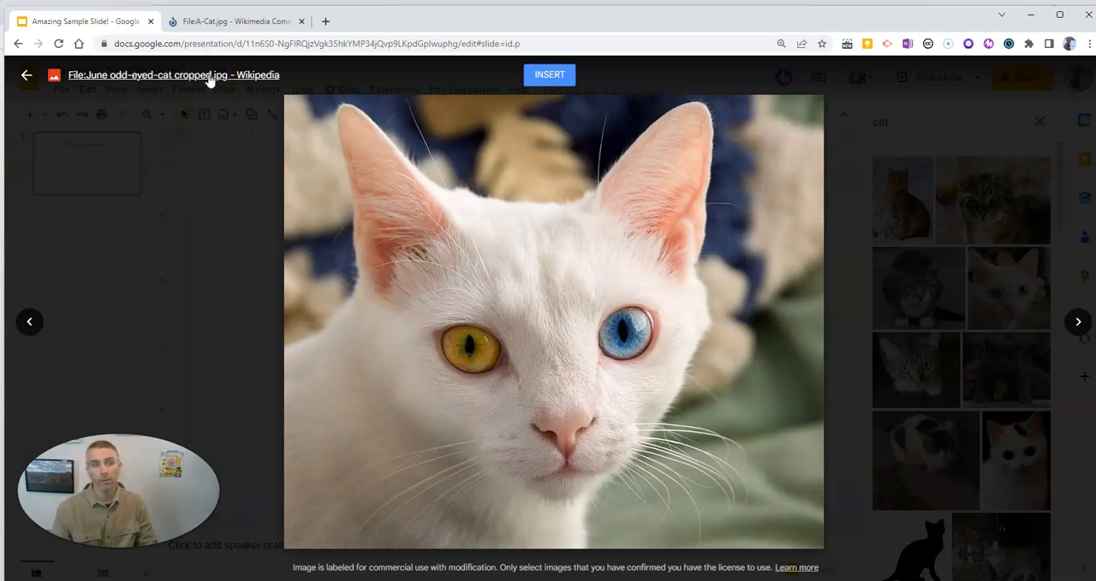
- Check the odd-eyed cat's author and CC Attribution 2.0 Generic licence on Wikipedia, then return to Slides
{"action": "left_click", "coordinate": [173, 75]}
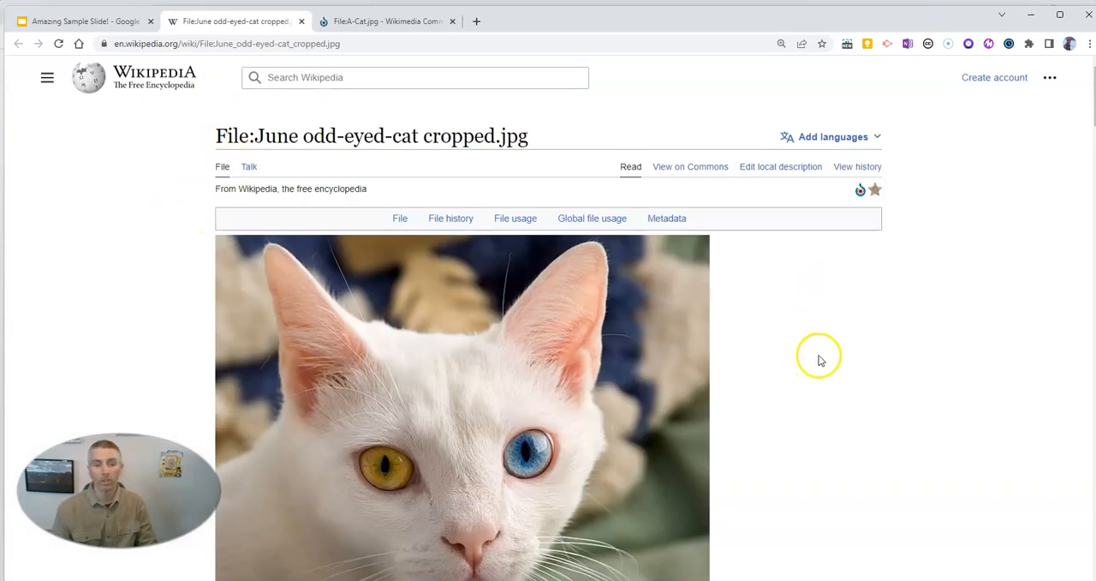
{"action": "scroll", "scroll_direction": "down", "scroll_amount": 3}
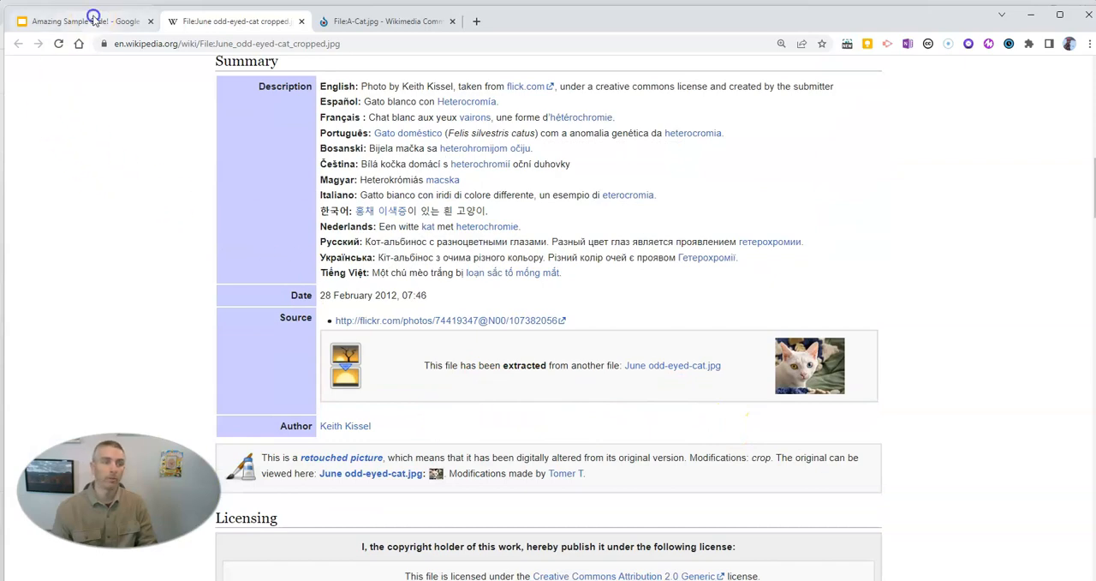
{"action": "left_click", "coordinate": [86, 21]}
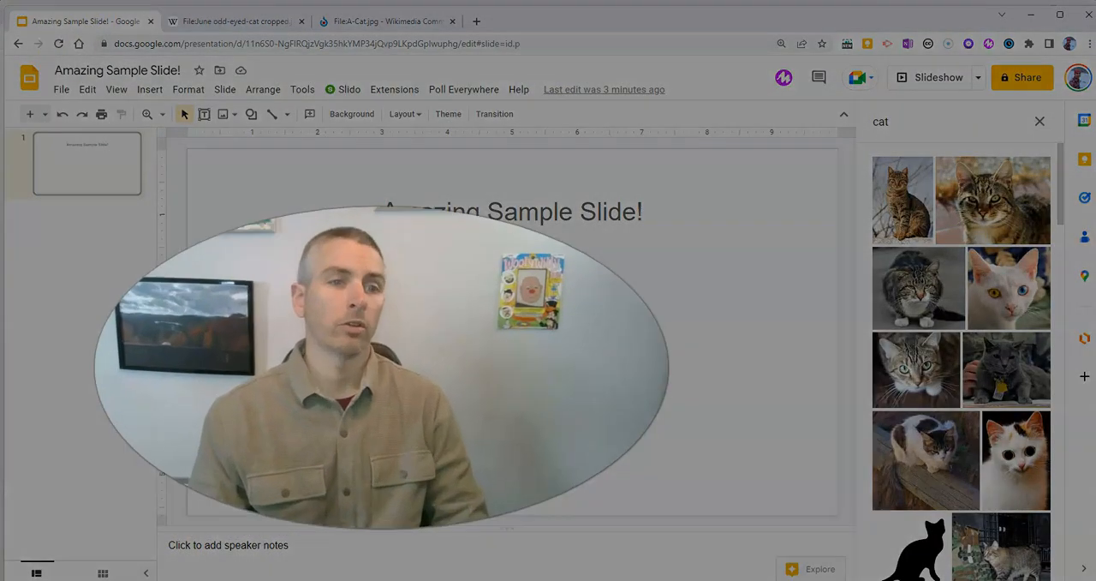